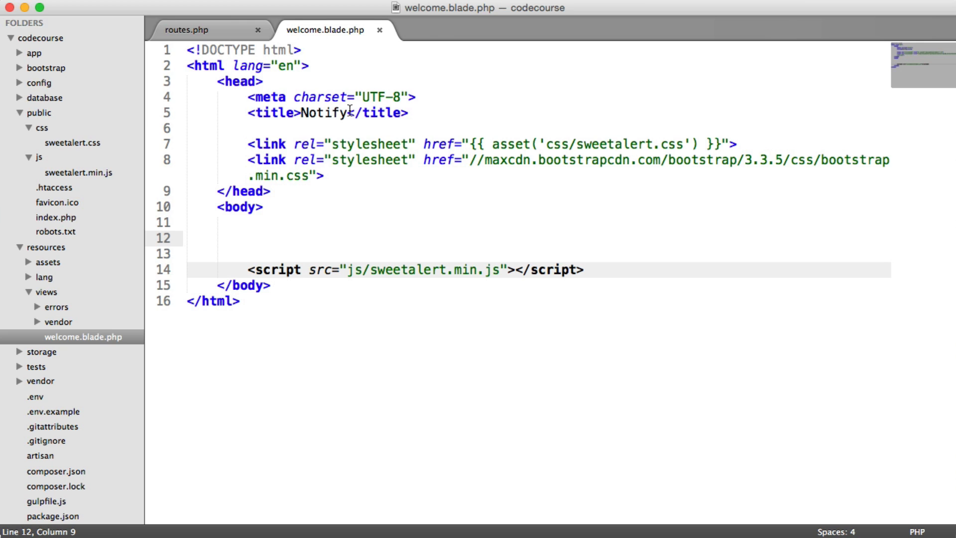
Select and deselect the whole welcome.blade.php markup to review its asset links.
{"action": "key", "text": "cmd+a"}
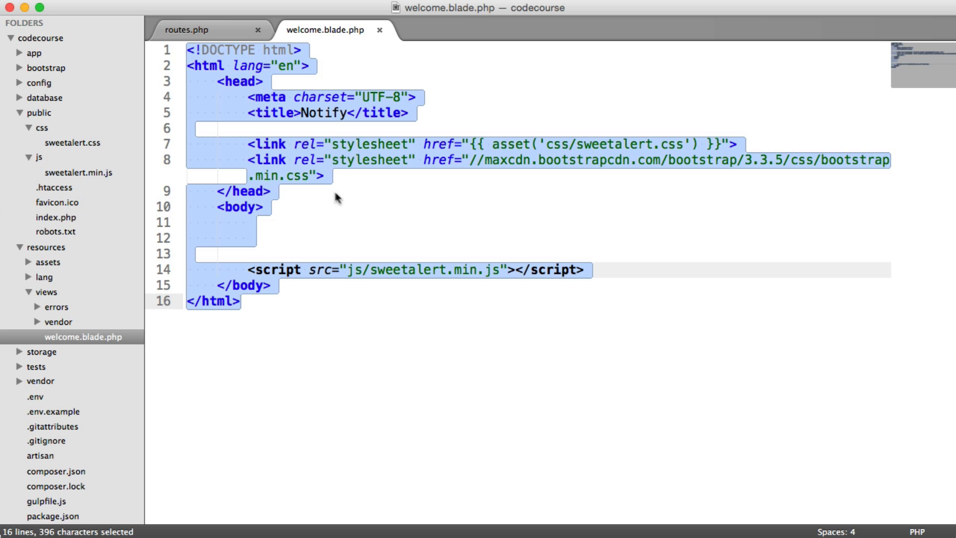
{"action": "left_click", "coordinate": [272, 192]}
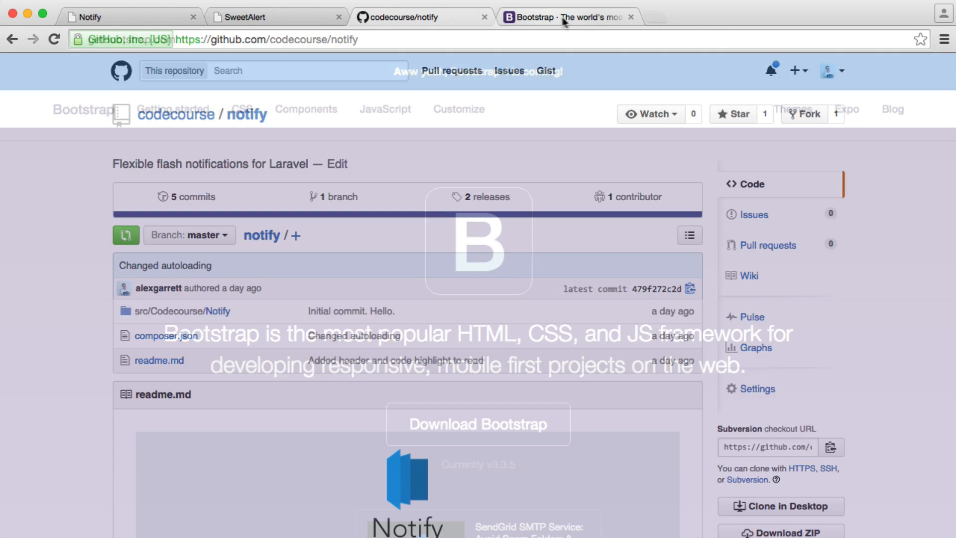
Switch from the Bootstrap tab to the SweetAlert page and scroll to its demo buttons.
{"action": "left_click", "coordinate": [561, 16]}
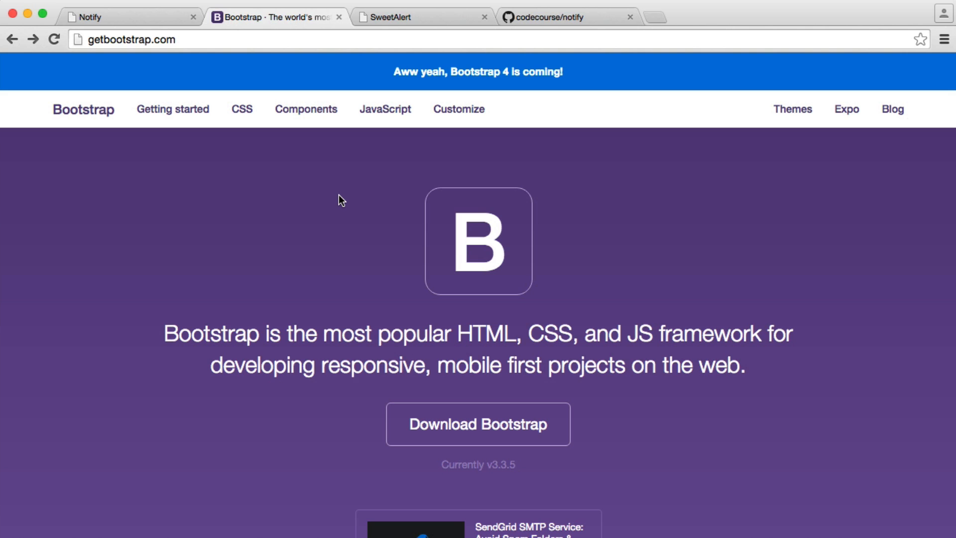
{"action": "left_click", "coordinate": [424, 17]}
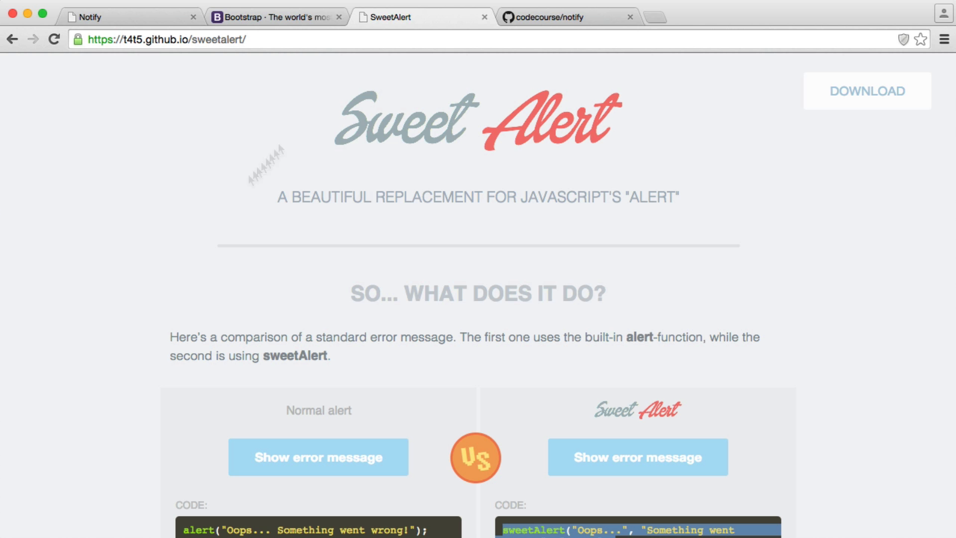
{"action": "mouse_move", "coordinate": [167, 257]}
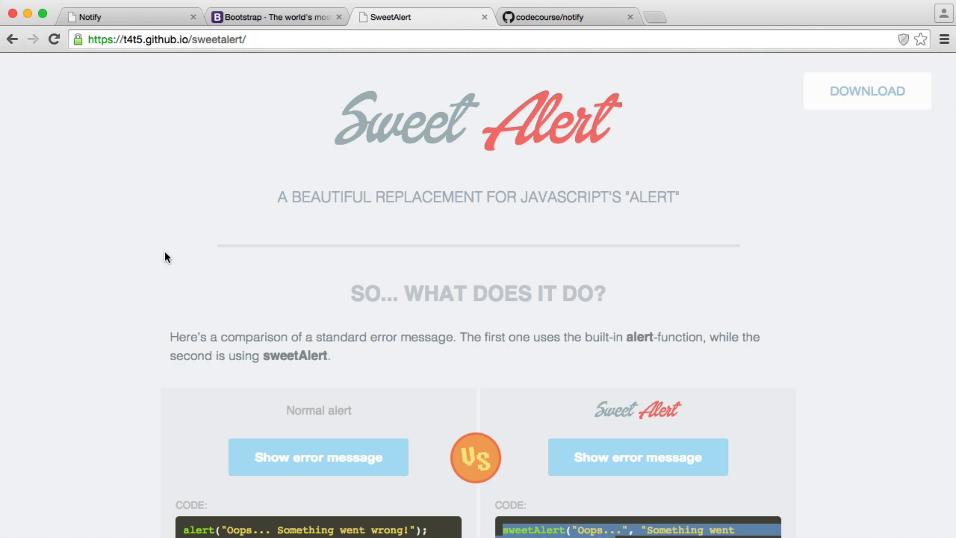
{"action": "scroll", "scroll_direction": "down", "scroll_amount": 3}
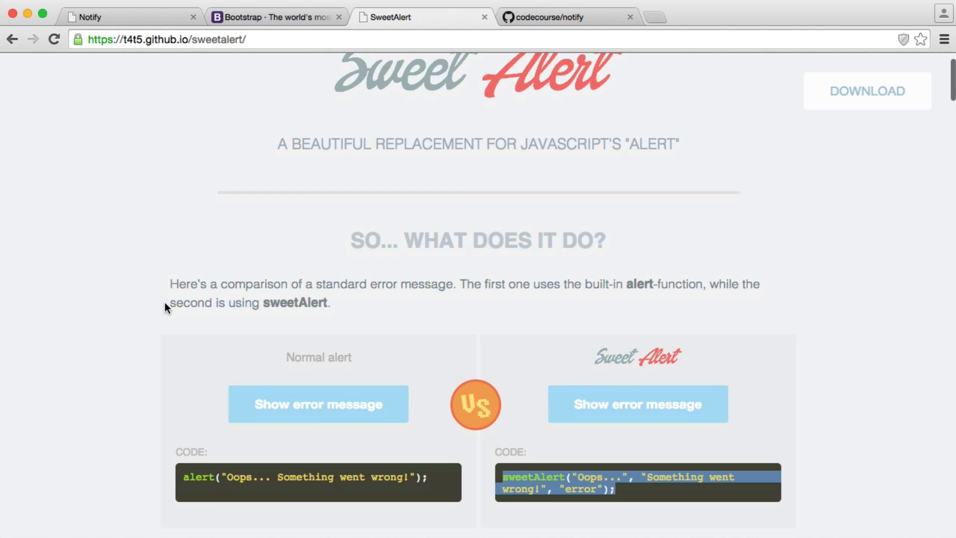
Trigger and dismiss the standard and SweetAlert error demos, then browse the example messages.
{"action": "left_click", "coordinate": [317, 404]}
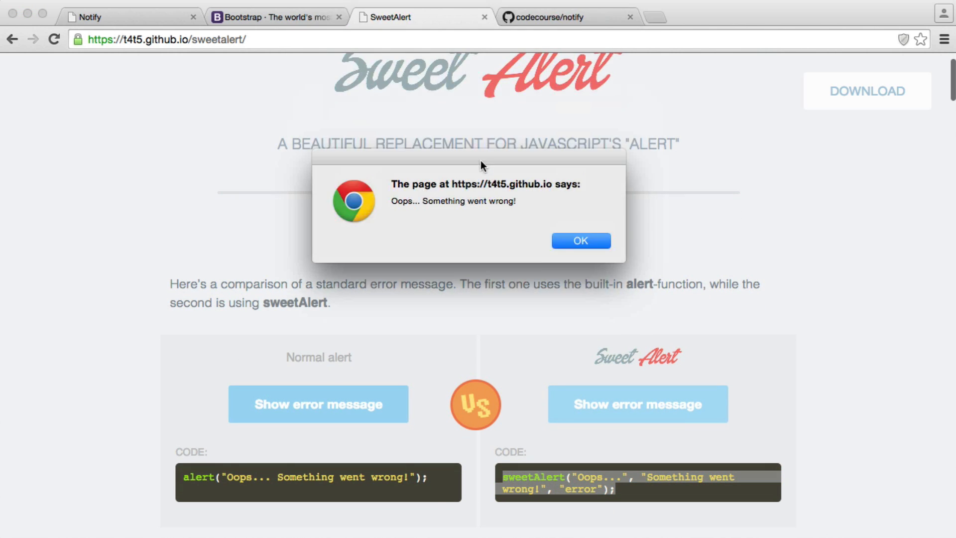
{"action": "left_click", "coordinate": [580, 240]}
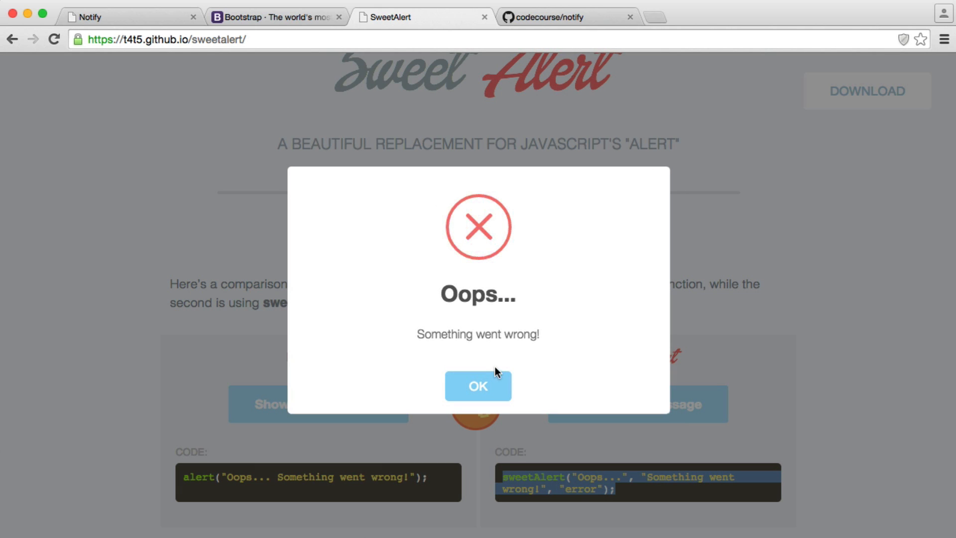
{"action": "left_click", "coordinate": [477, 386]}
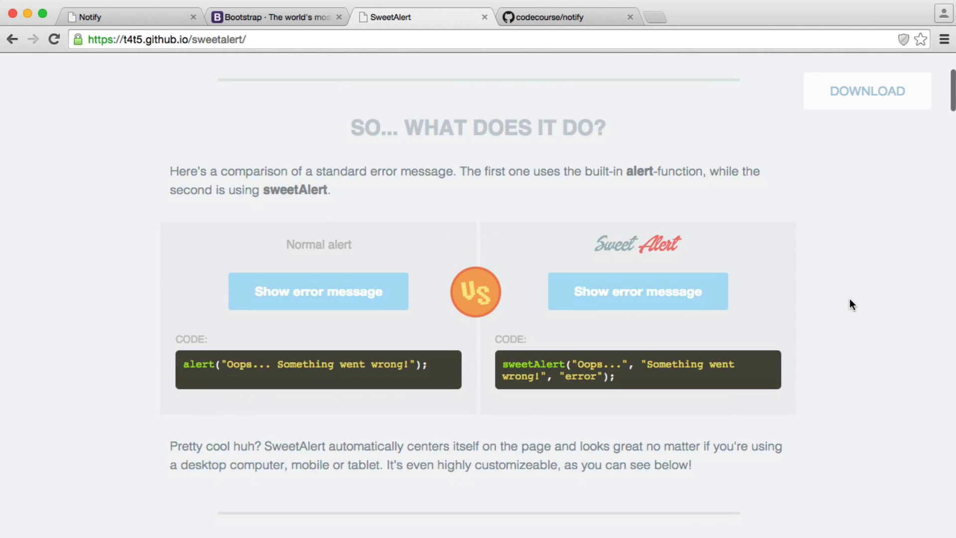
{"action": "scroll", "scroll_direction": "down", "scroll_amount": 3}
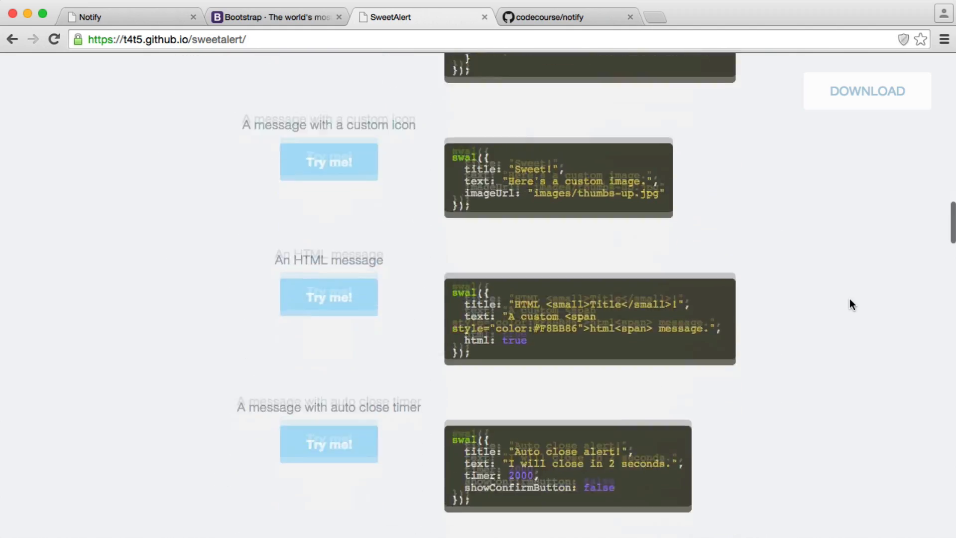
{"action": "scroll", "scroll_direction": "down", "scroll_amount": 3}
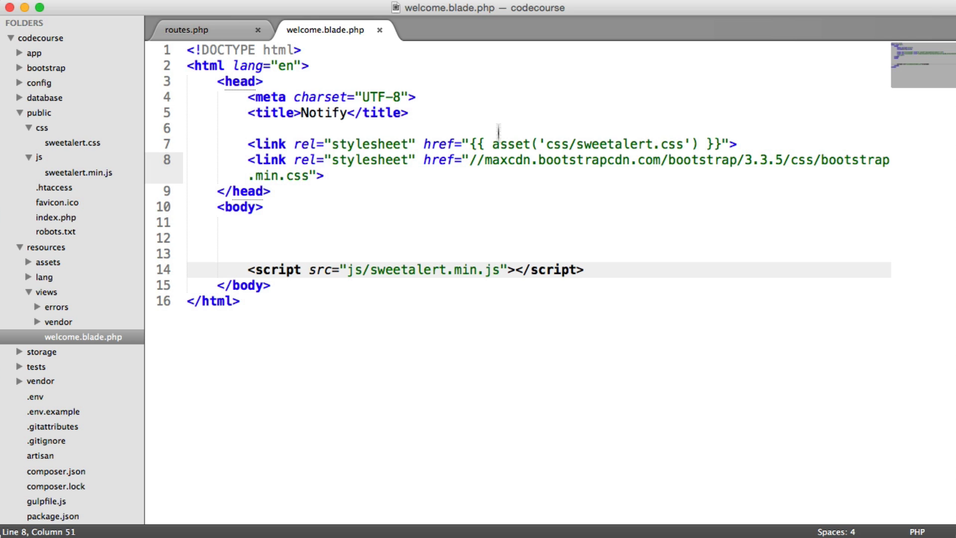
{"action": "mouse_move", "coordinate": [51, 152]}
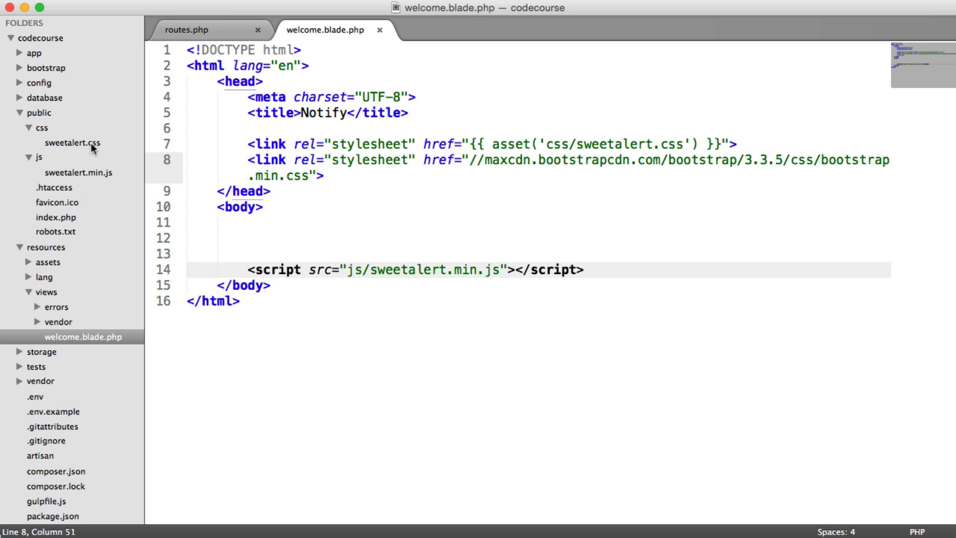
{"action": "mouse_move", "coordinate": [98, 147]}
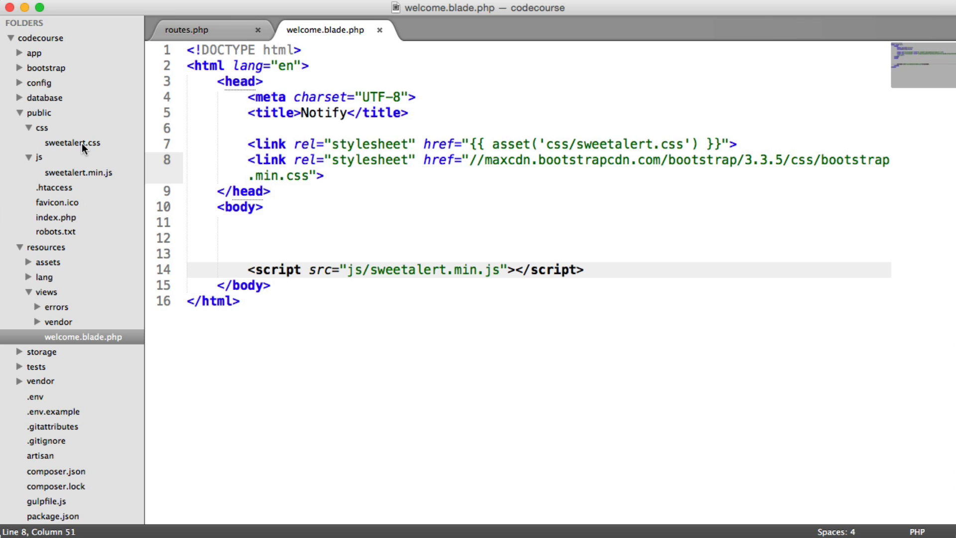
{"action": "mouse_move", "coordinate": [559, 137]}
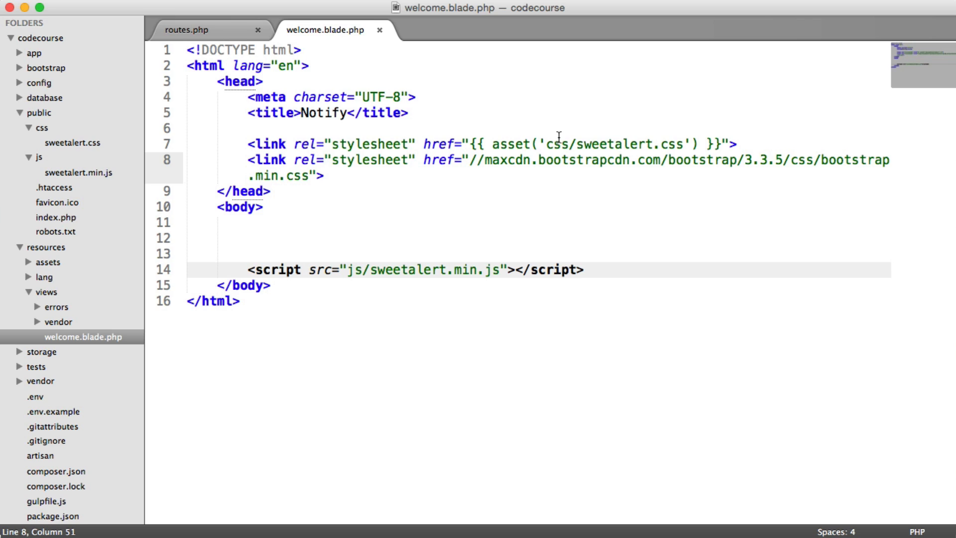
Highlight the SweetAlert stylesheet link on line 7, then move to the script line 14.
{"action": "left_click_drag", "start_coordinate": [247, 145], "coordinate": [496, 144]}
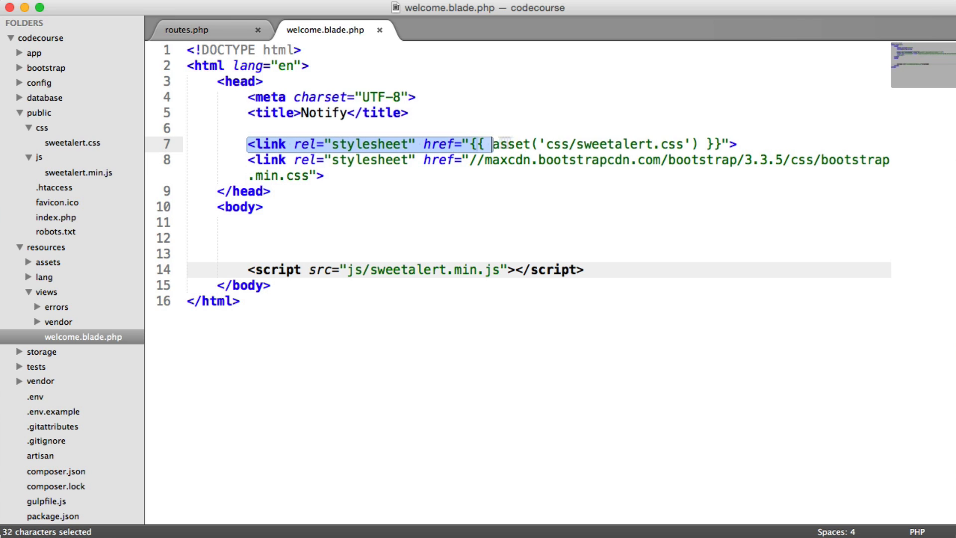
{"action": "left_click", "coordinate": [640, 144]}
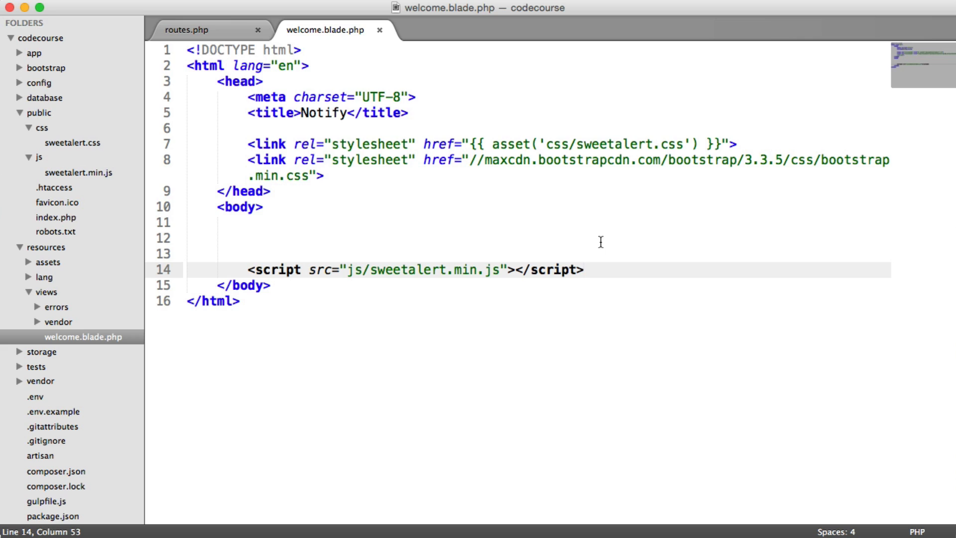
{"action": "left_click", "coordinate": [328, 176]}
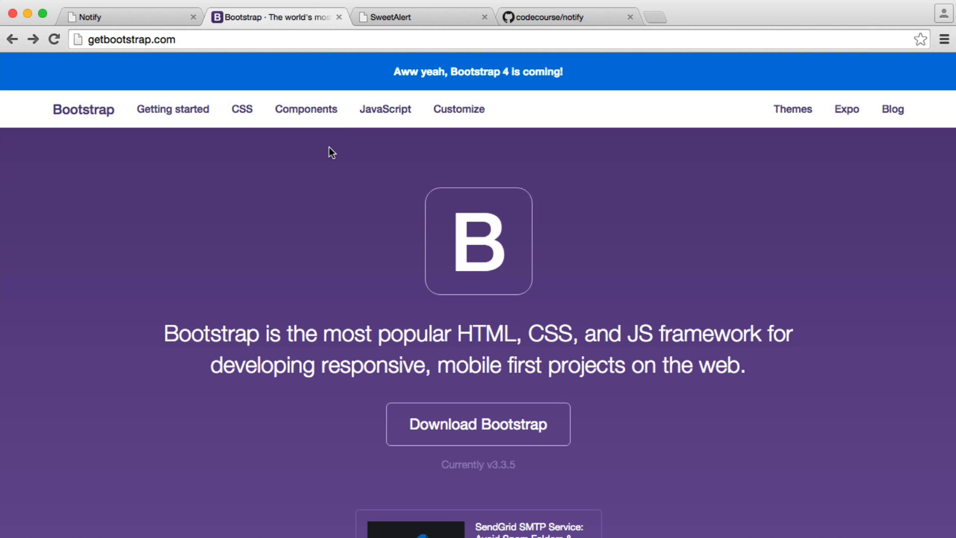
Go to Bootstrap's Getting started page before switching to the local Notify tab.
{"action": "left_click", "coordinate": [173, 109]}
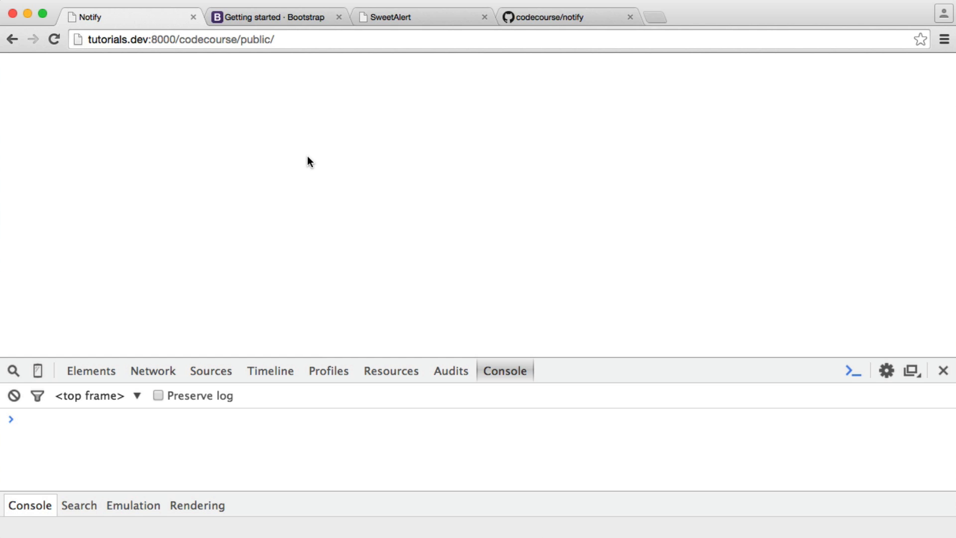
Run sweetAlert("Awesome", "You are now signed in!", "success") in the console and dismiss the popup.
{"action": "left_click", "coordinate": [545, 17]}
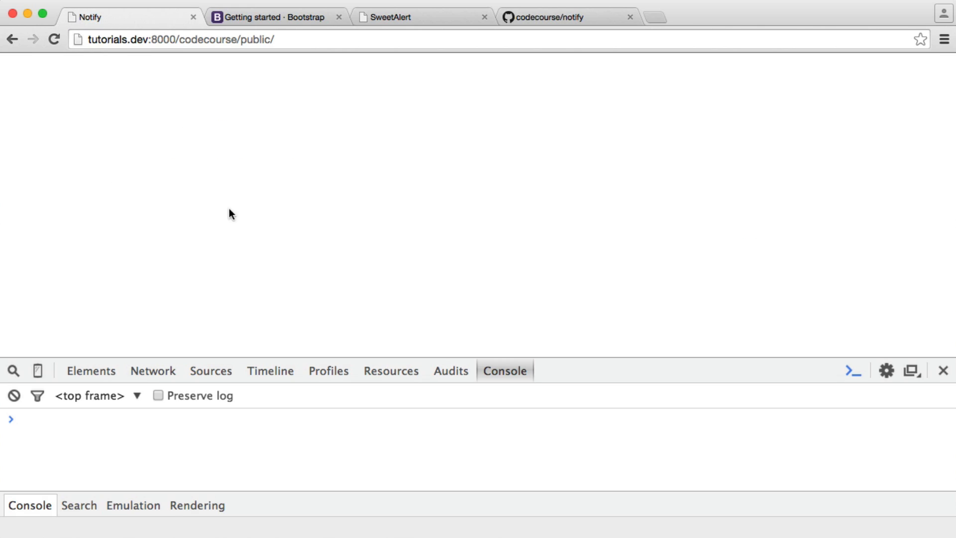
{"action": "type", "text": "sweetAlert(\"Awesome\", \"You are now signed in!\", \"success\");"}
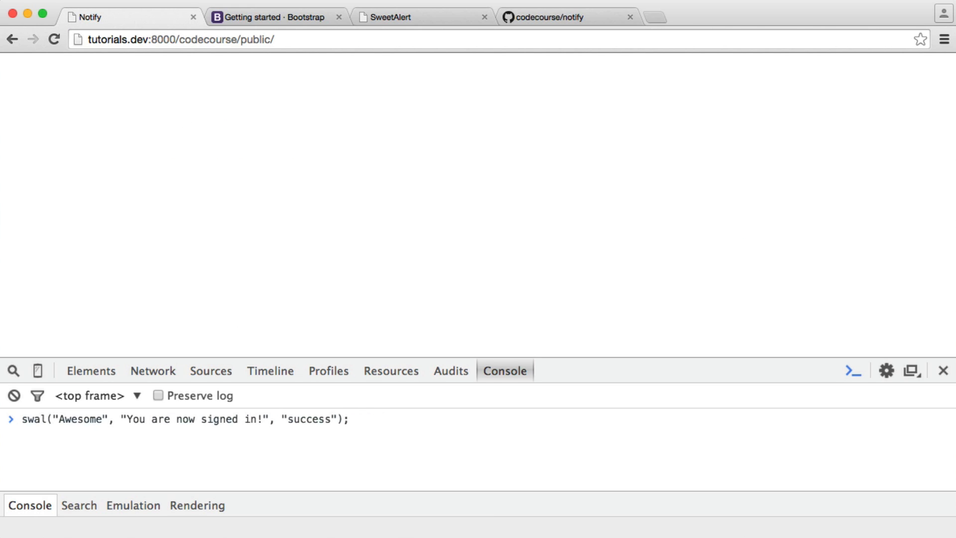
{"action": "double_click", "coordinate": [80, 419]}
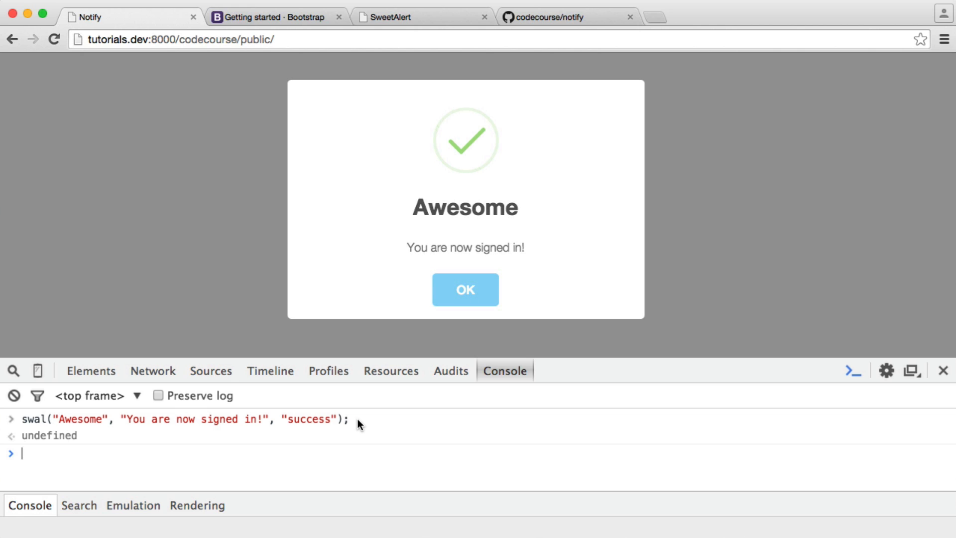
{"action": "mouse_move", "coordinate": [361, 426]}
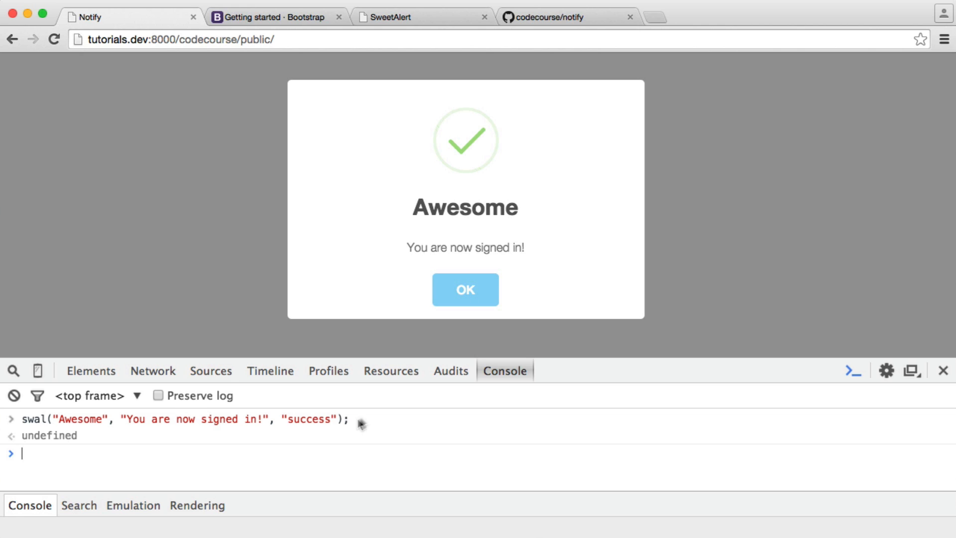
{"action": "left_click", "coordinate": [465, 289]}
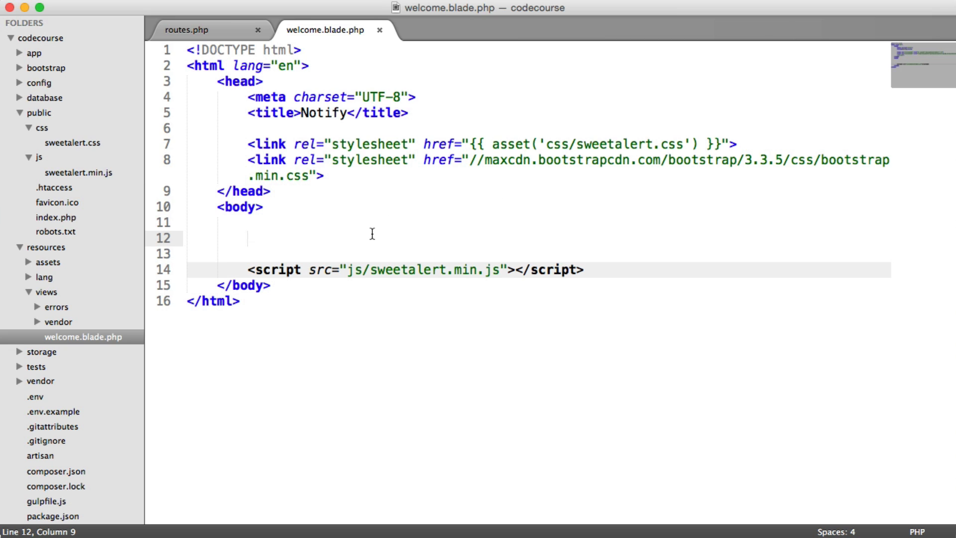
Add <div class="alert alert-success">Hi</div> to the body, save, and reload the Notify tab.
{"action": "type", "text": "<div class=\"alert\"></div>"}
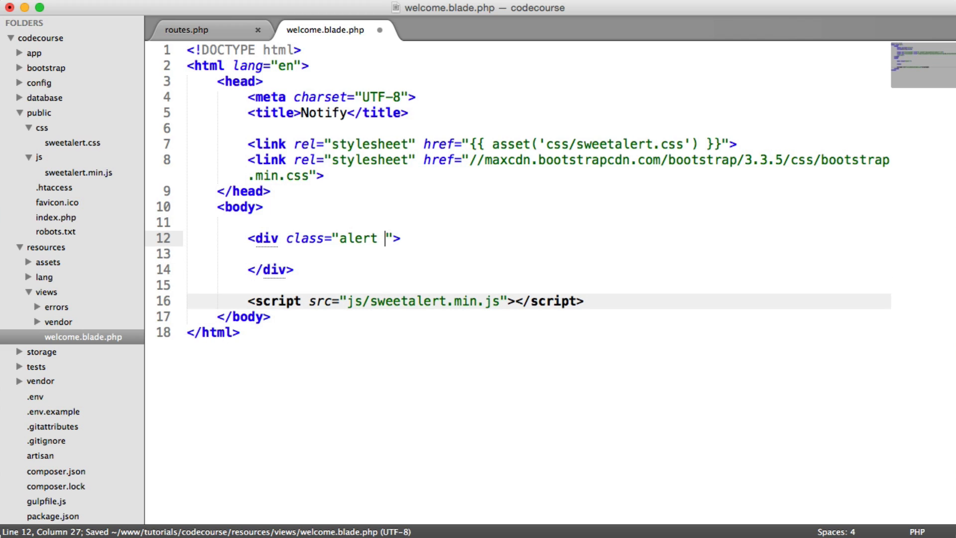
{"action": "type", "text": "alert"}
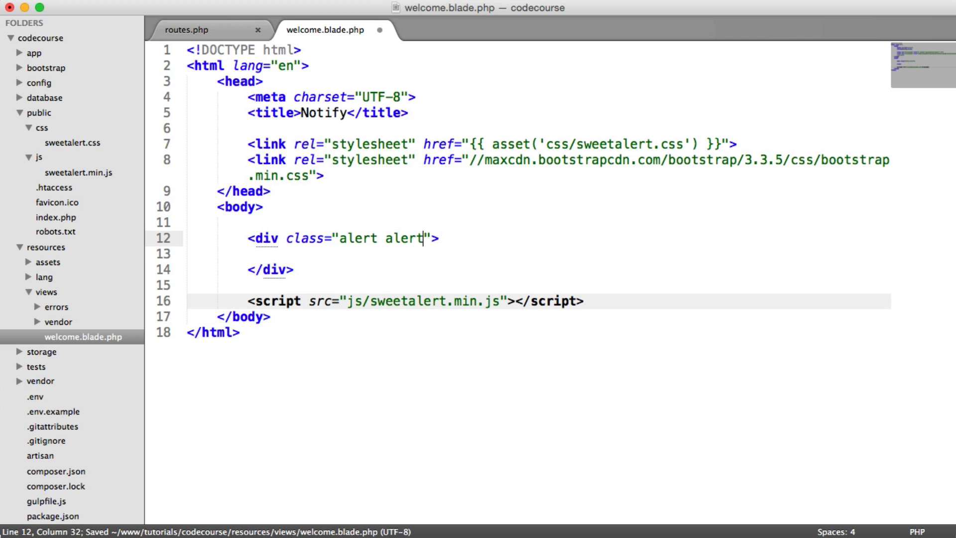
{"action": "type", "text": "-success"}
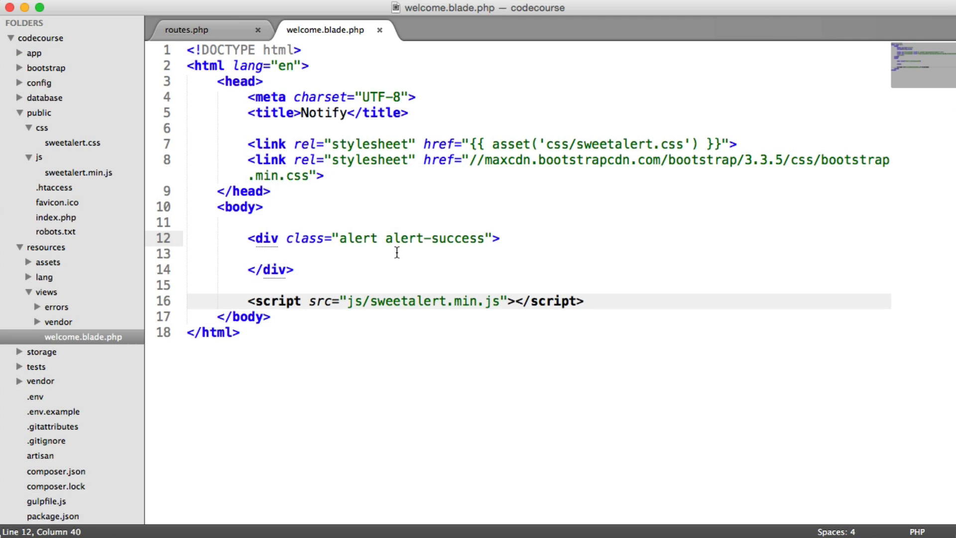
{"action": "type", "text": "Hi"}
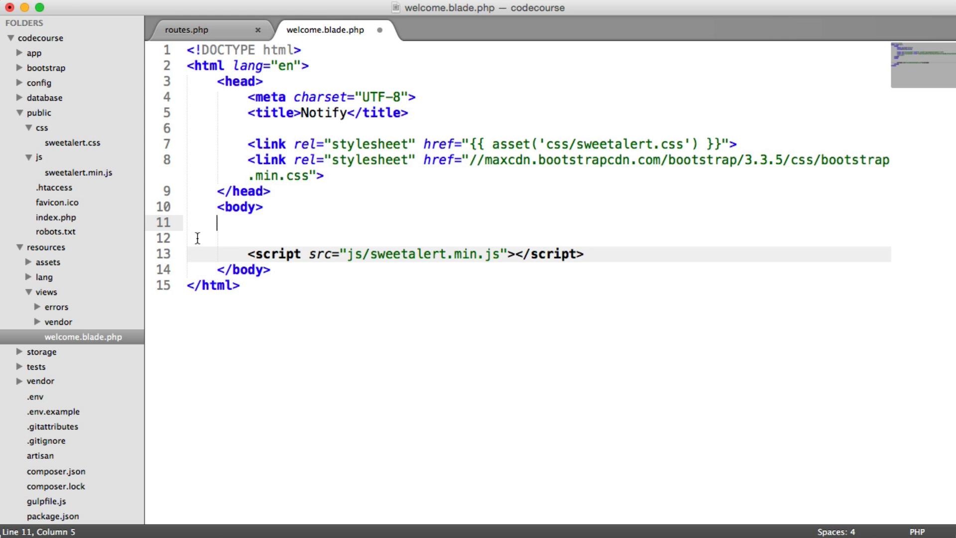
{"action": "key", "text": "cmd+s"}
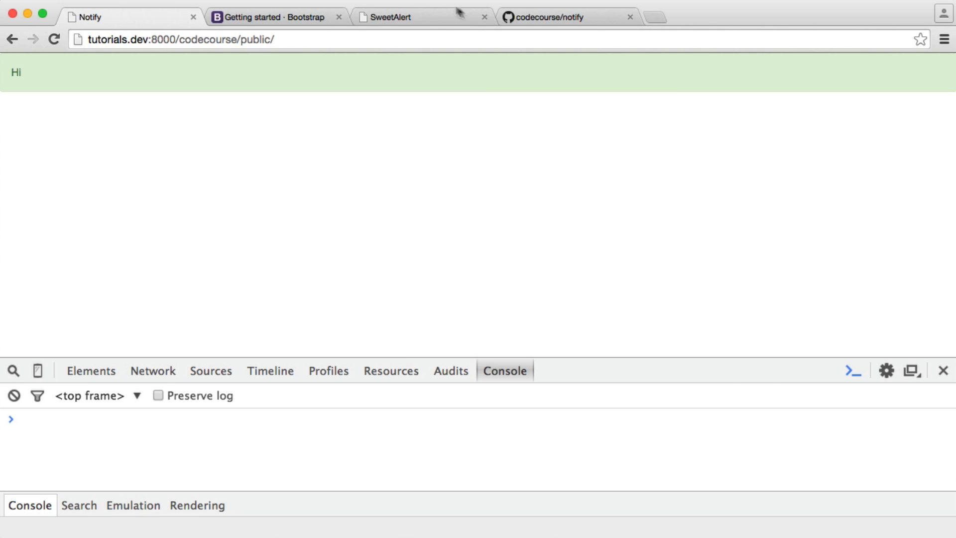
{"action": "left_click", "coordinate": [545, 17]}
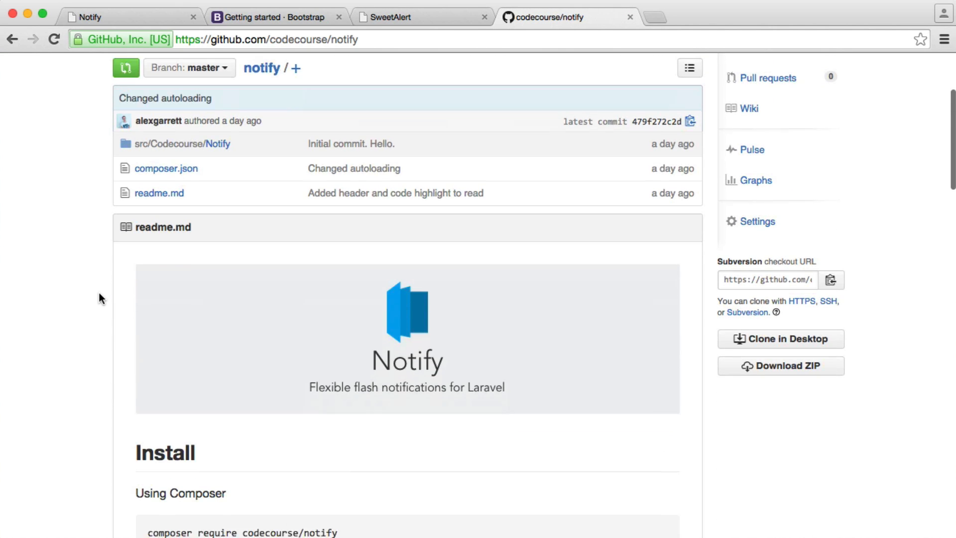
{"action": "scroll", "scroll_direction": "down", "scroll_amount": 3}
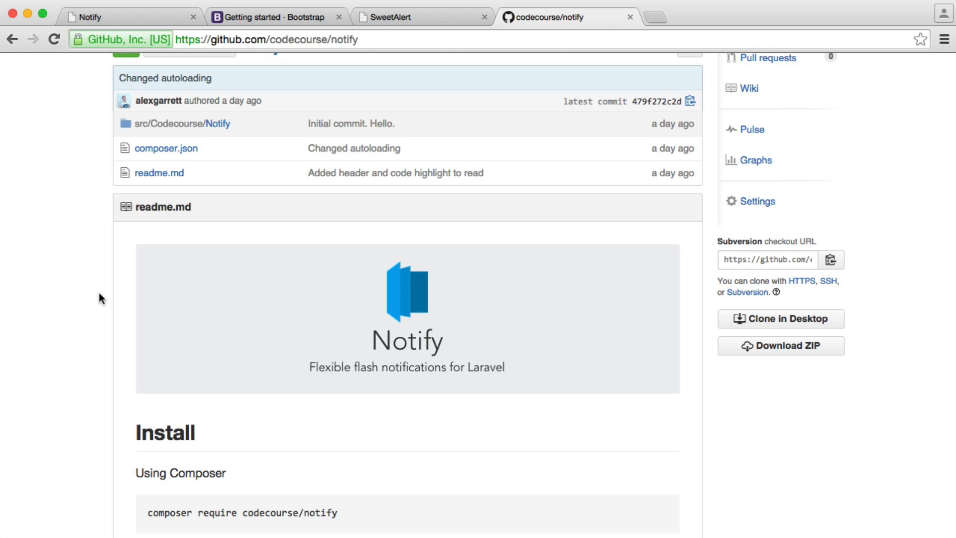
{"action": "mouse_move", "coordinate": [97, 206]}
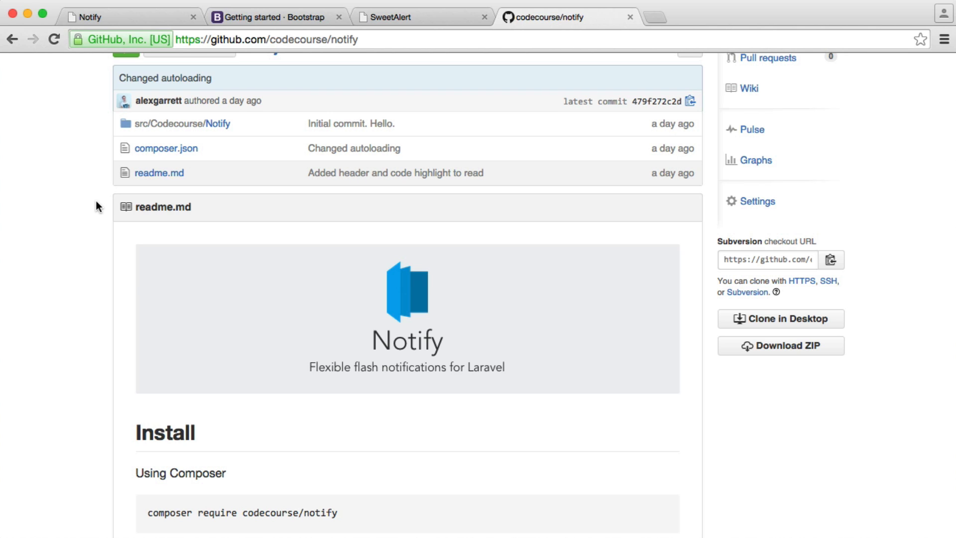